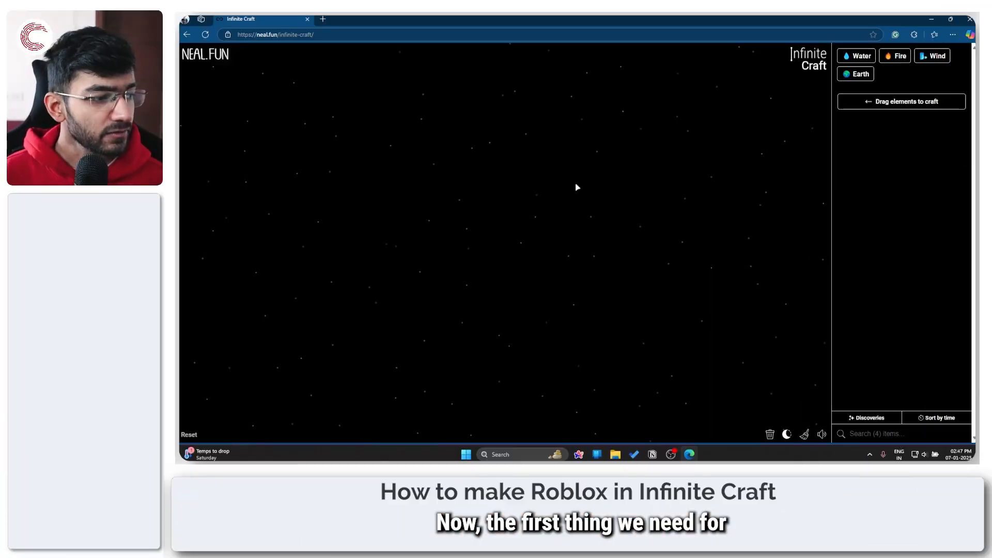
- Craft Lake from Water+Water, Steam from Fire+Water and Wave from Water+Wind, leaving Fire beside Steam
{"action": "left_click_drag", "start_coordinate": [855, 56], "coordinate": [457, 162]}
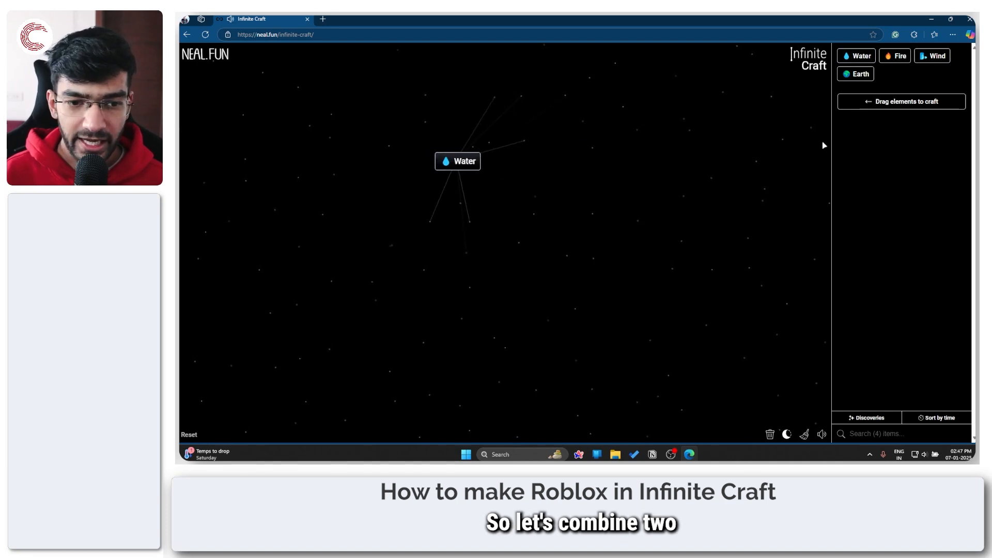
{"action": "left_click_drag", "start_coordinate": [458, 162], "coordinate": [458, 164]}
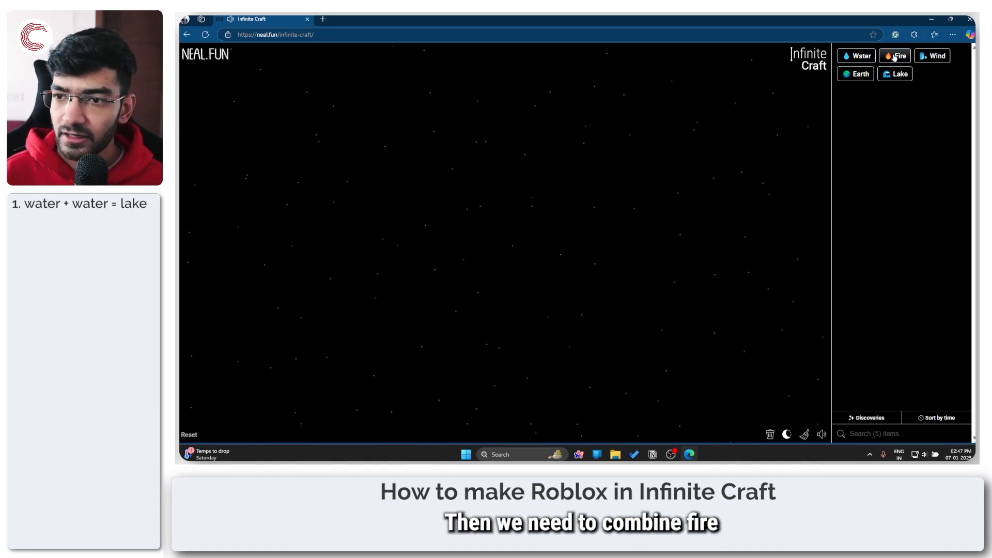
{"action": "left_click_drag", "start_coordinate": [898, 56], "coordinate": [564, 176]}
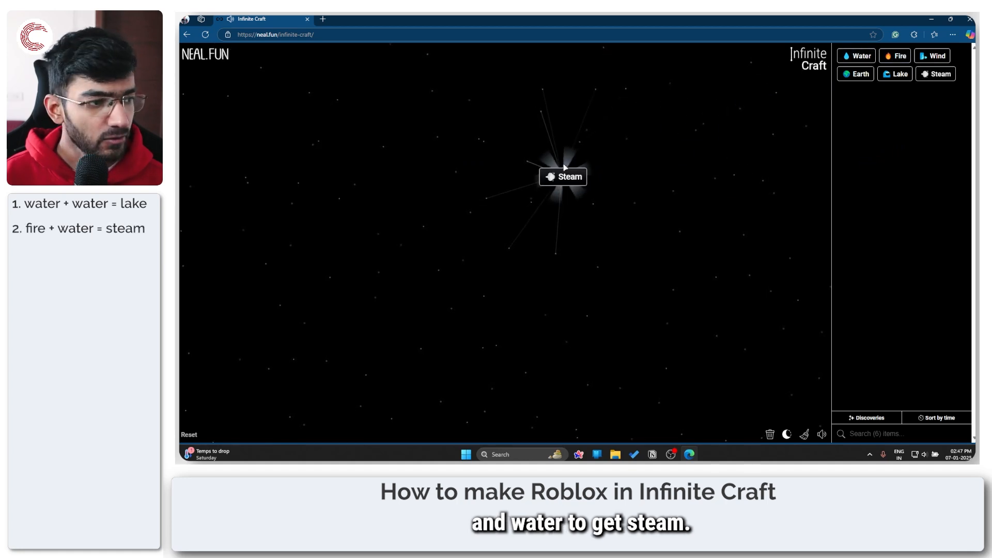
{"action": "left_click_drag", "start_coordinate": [564, 177], "coordinate": [899, 141]}
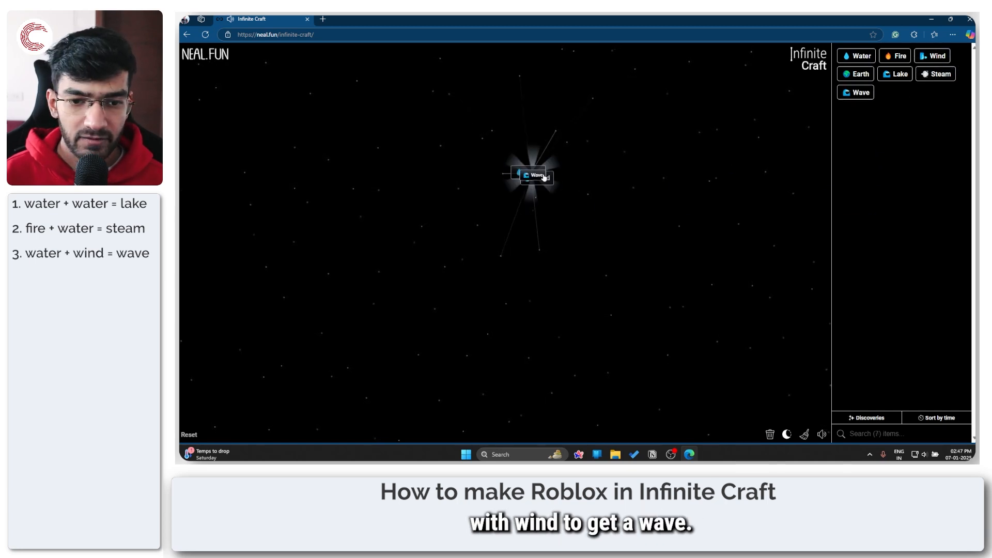
{"action": "left_click_drag", "start_coordinate": [534, 175], "coordinate": [881, 125]}
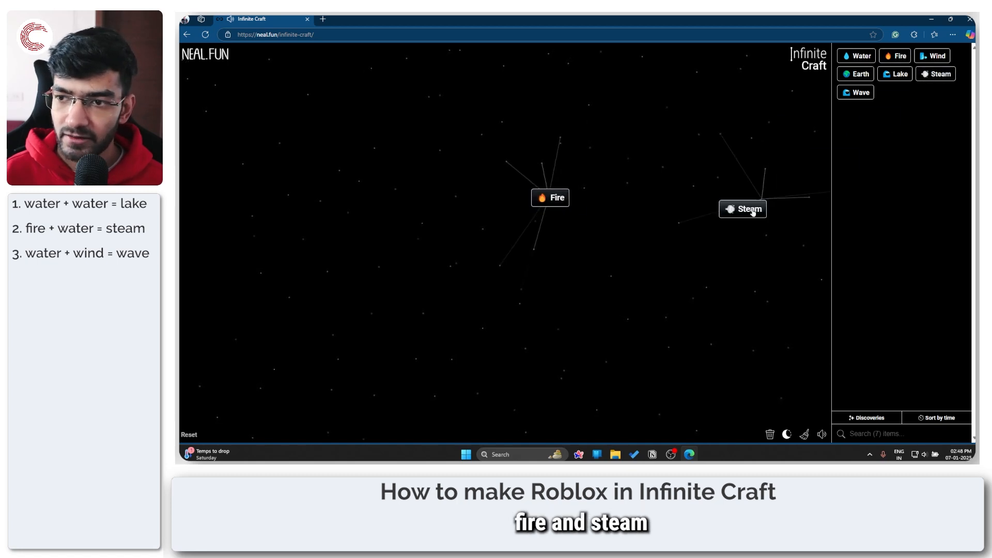
- Combine Fire with Steam to craft Engine
{"action": "left_click_drag", "start_coordinate": [742, 209], "coordinate": [548, 197]}
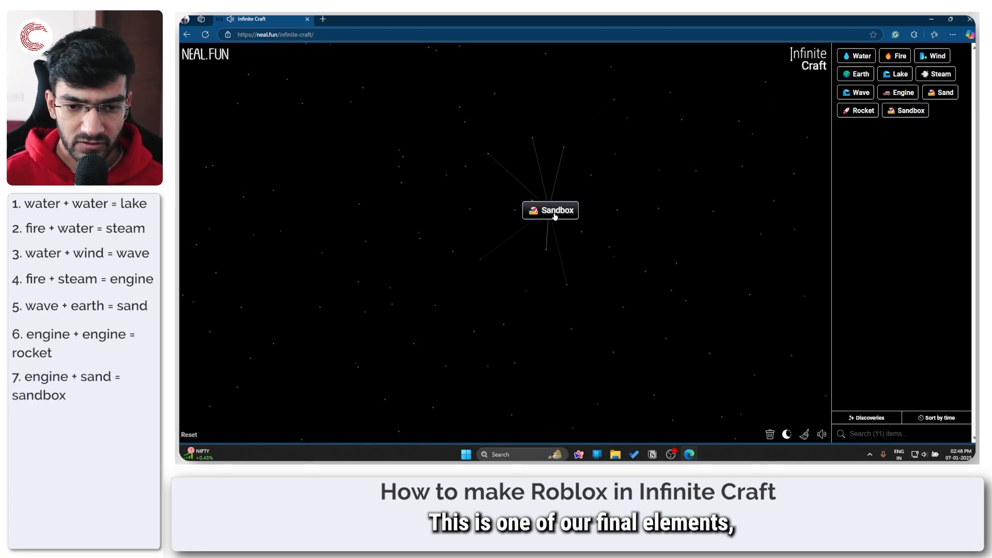
- Set Sandbox aside and use Rocket to craft Satellite toward the Google Steam chain
{"action": "left_click_drag", "start_coordinate": [550, 210], "coordinate": [286, 114]}
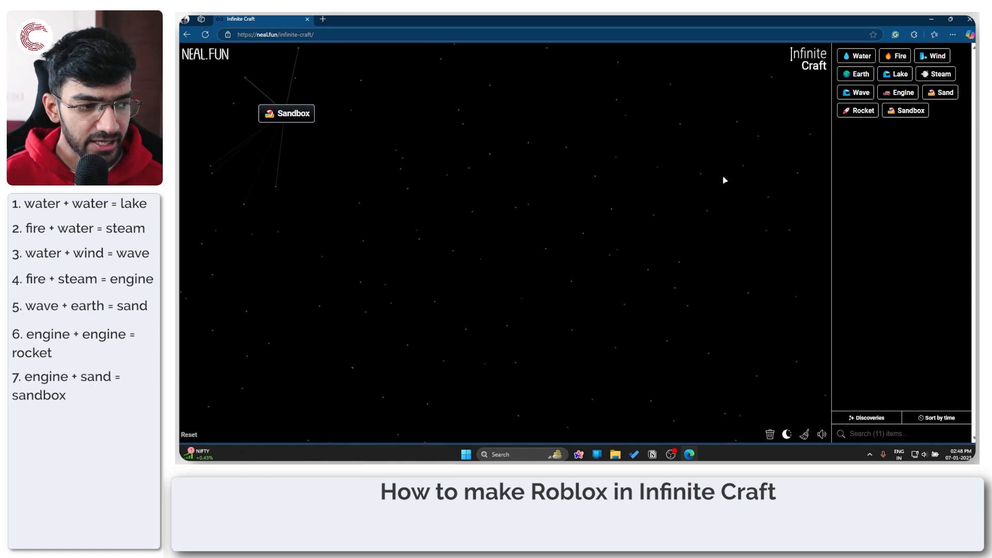
{"action": "left_click_drag", "start_coordinate": [861, 110], "coordinate": [575, 185]}
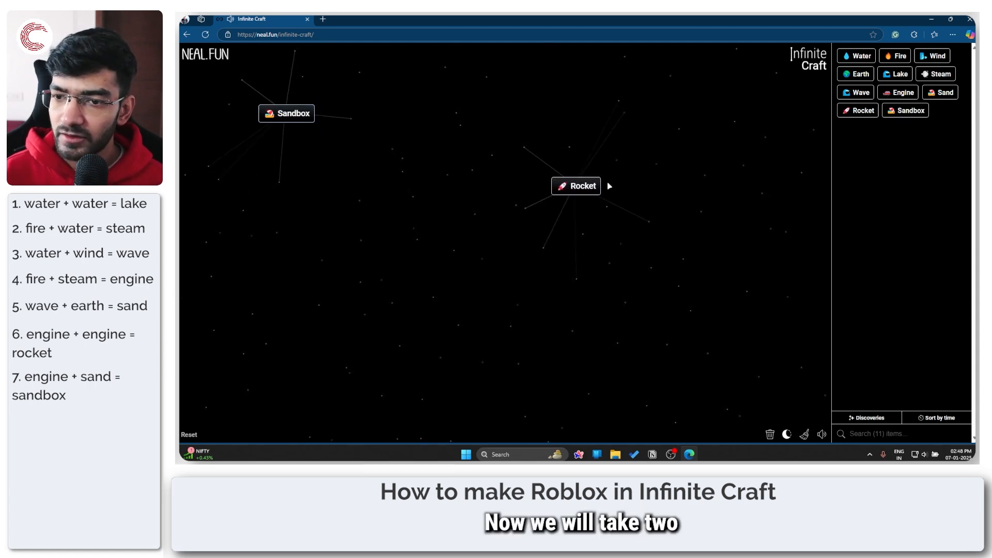
{"action": "left_click_drag", "start_coordinate": [576, 186], "coordinate": [534, 208]}
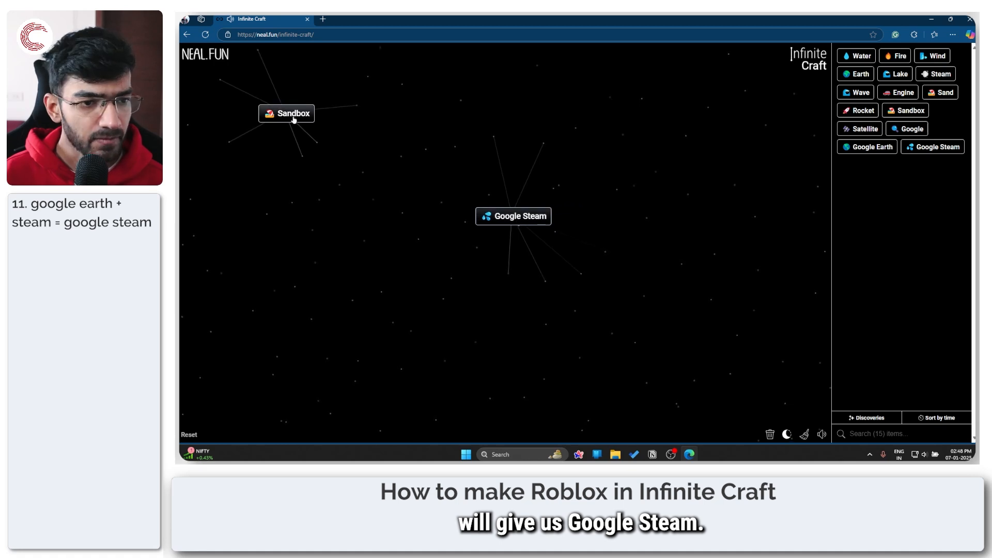
- Drop Sandbox onto Google Steam to craft Roblox
{"action": "left_click_drag", "start_coordinate": [292, 113], "coordinate": [399, 265]}
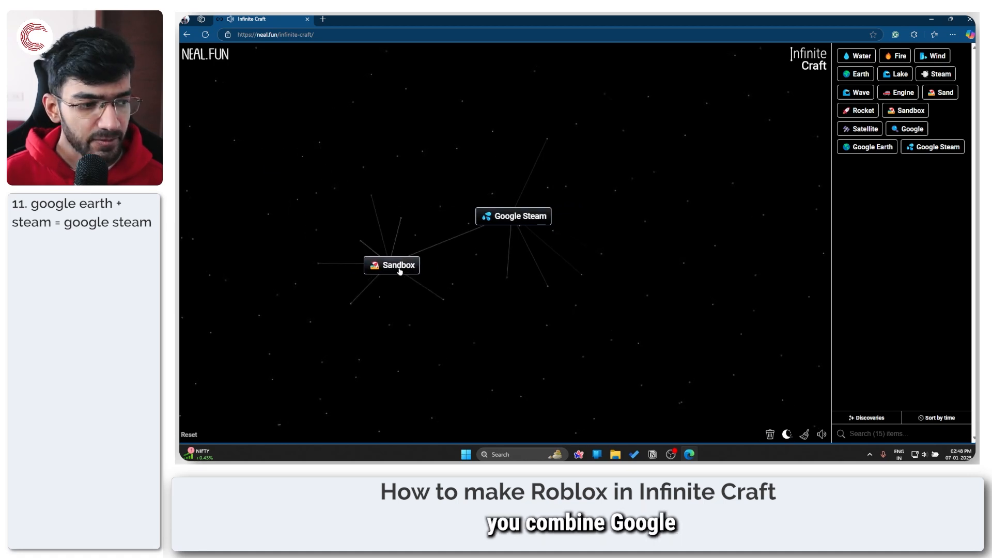
{"action": "left_click_drag", "start_coordinate": [390, 264], "coordinate": [514, 216]}
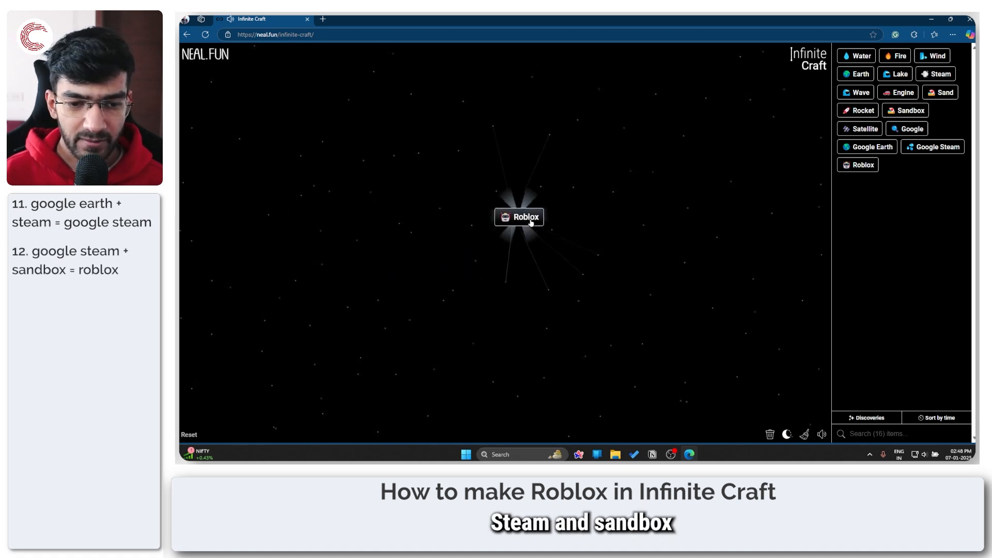